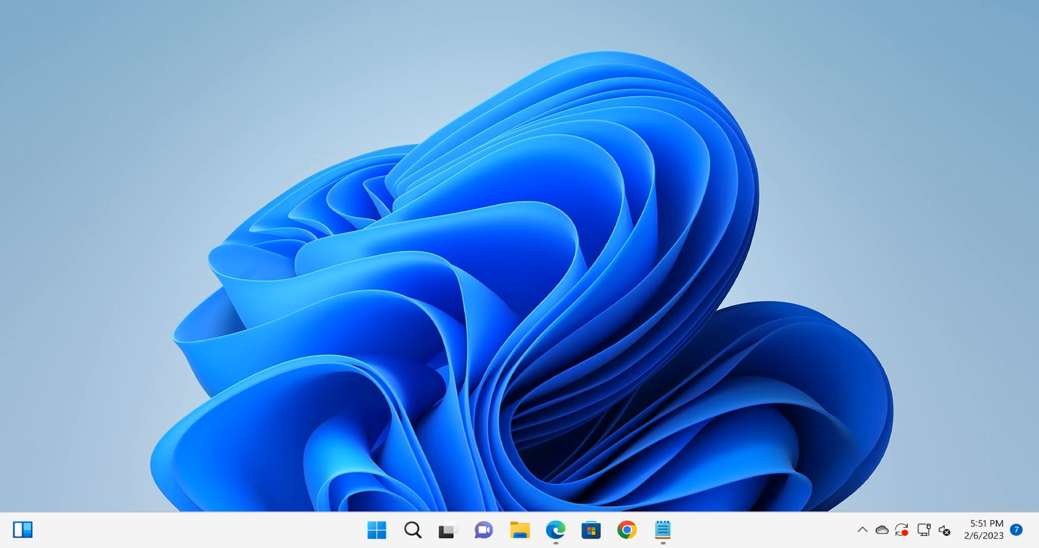
- Launch regedit so the User Account Control prompt for Registry Editor appears
left_click(971, 276)
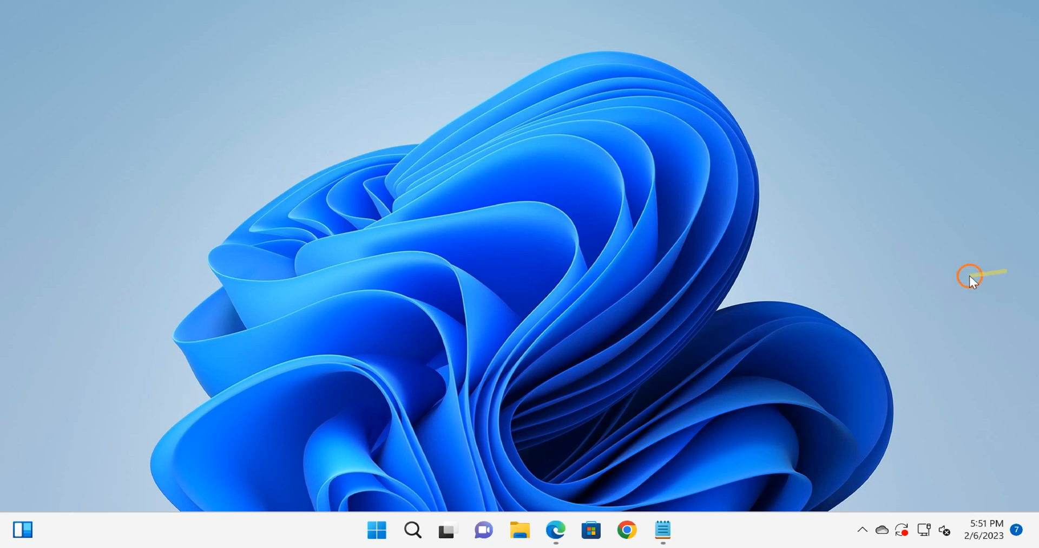
left_click(377, 530)
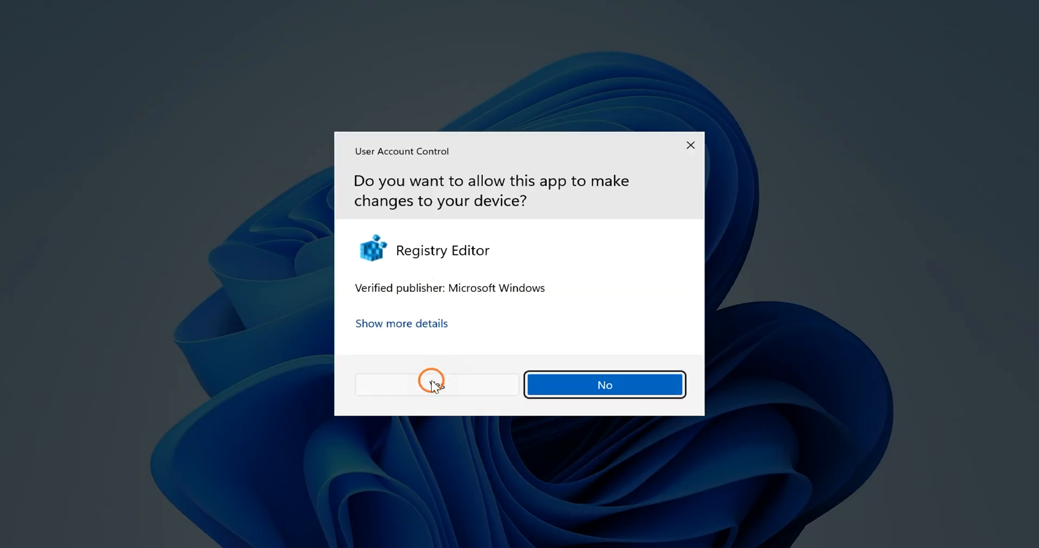
- Allow Registry Editor to run and navigate to the Policies key under the current user's CurrentVersion branch
left_click(437, 384)
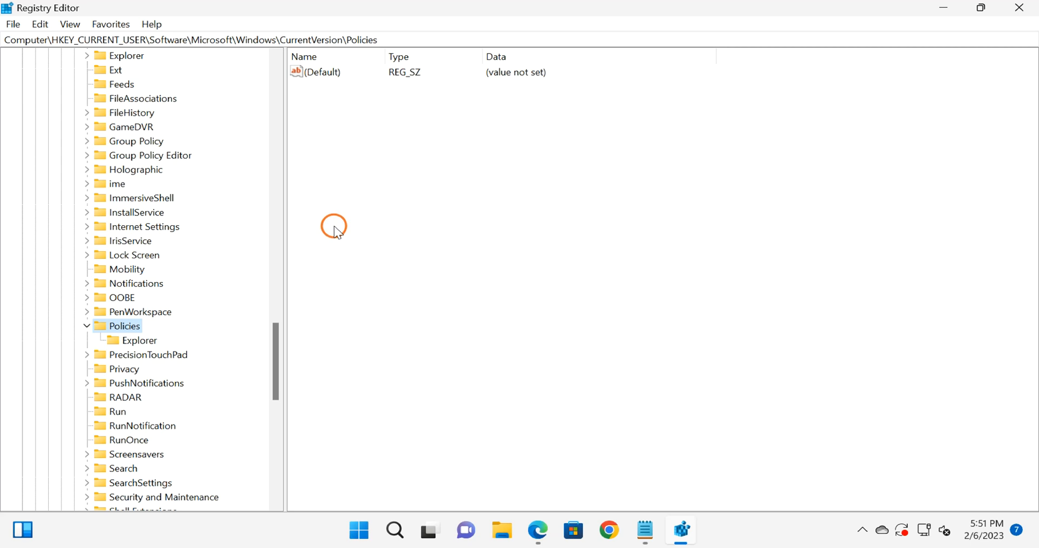
left_click(200, 39)
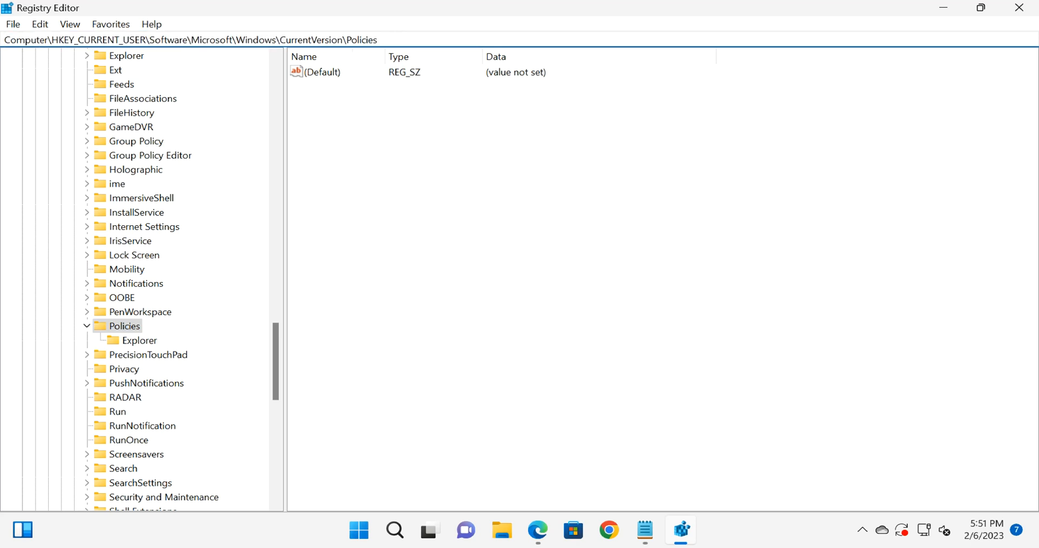
left_click(140, 340)
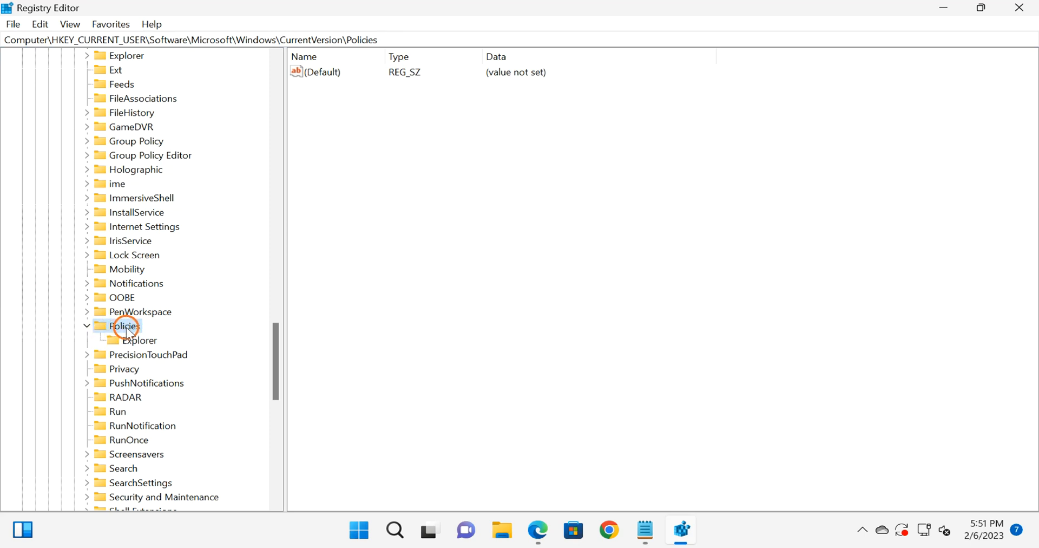
left_click(124, 325)
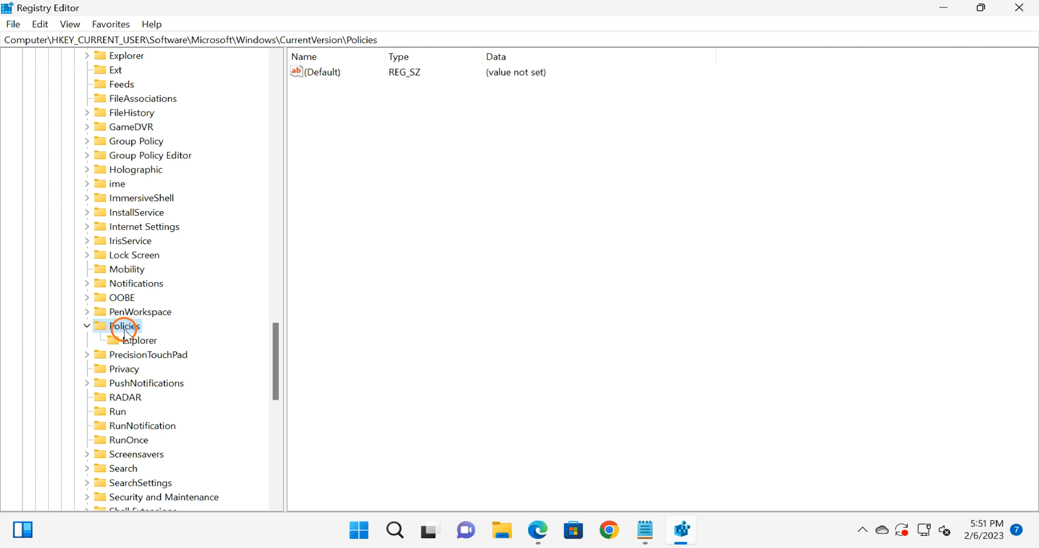
- Add a new subkey under Policies and name it System
right_click(123, 326)
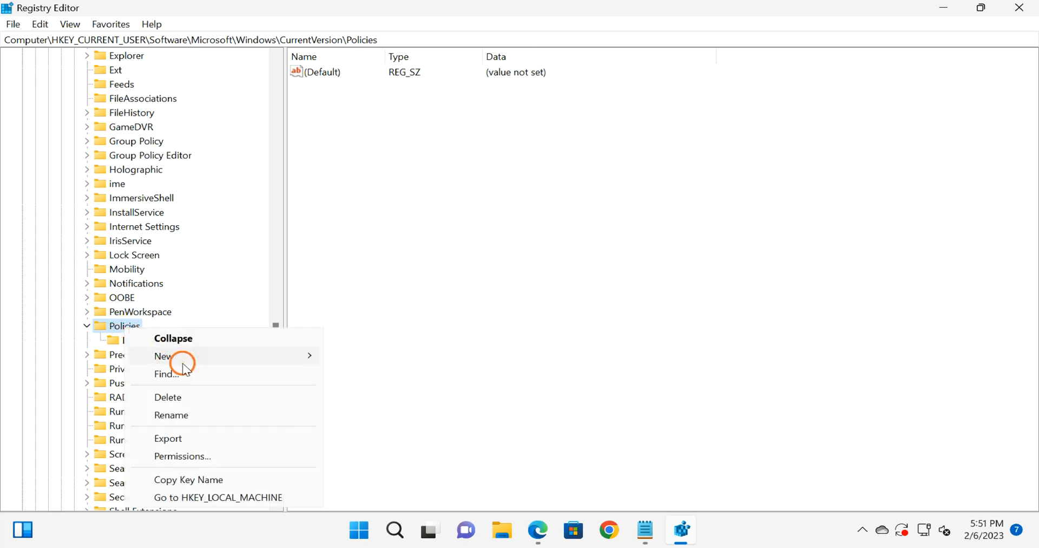
mouse_move(163, 356)
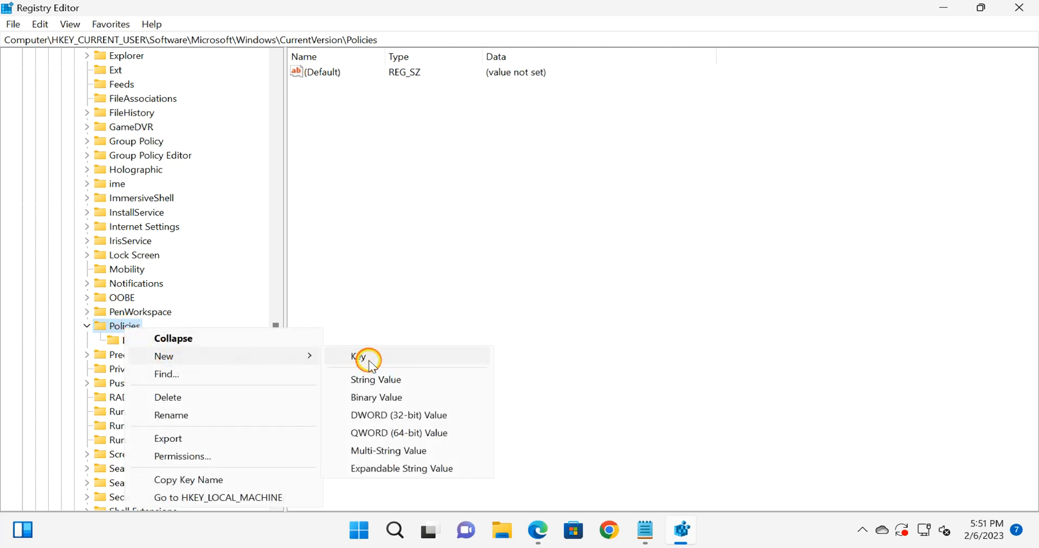
left_click(359, 357)
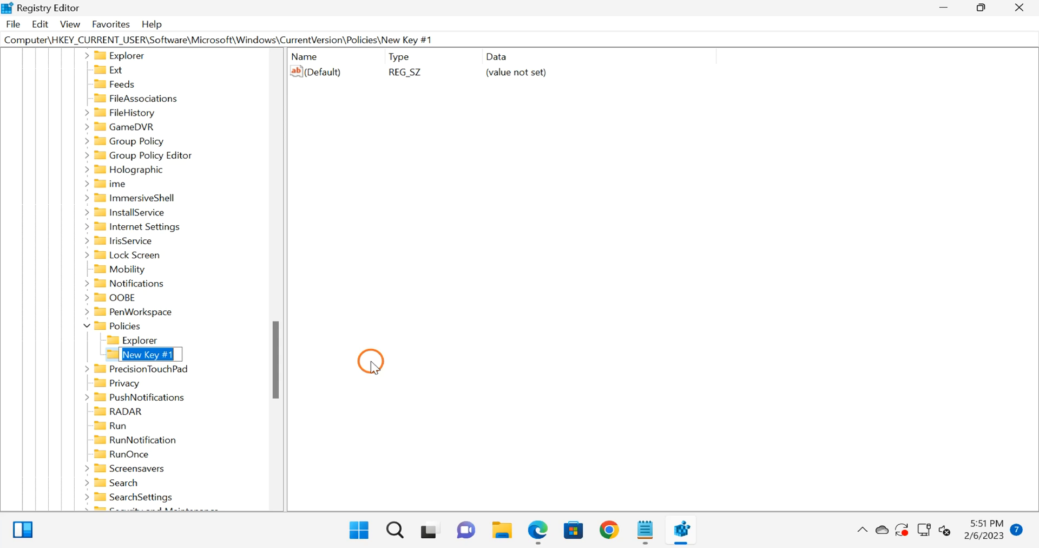
type("Syst")
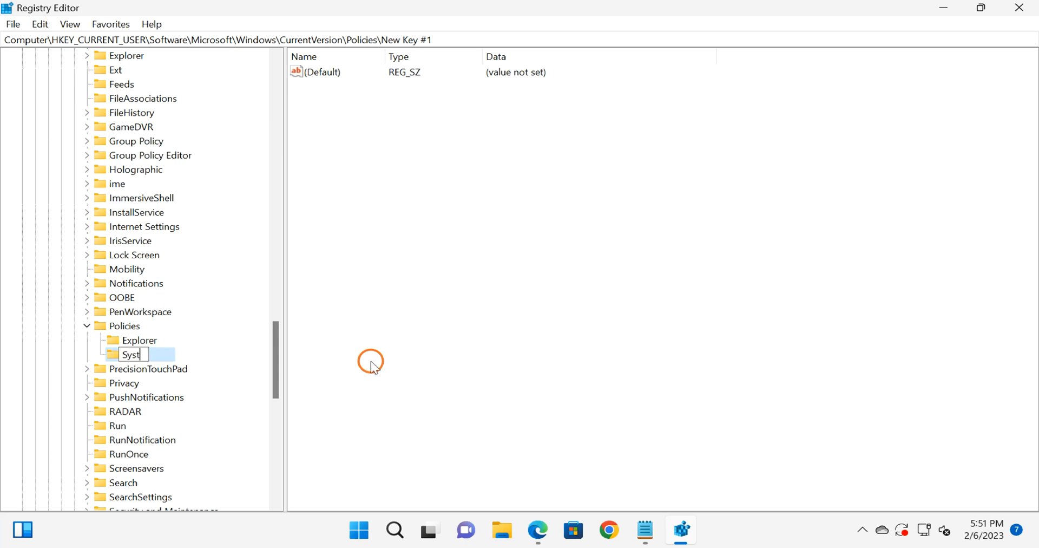
type("em")
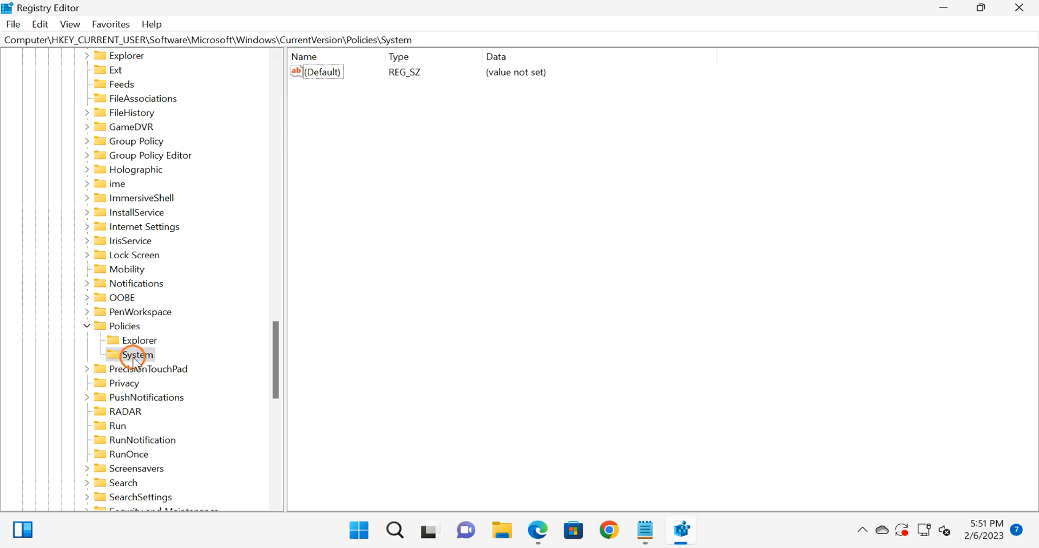
- Add a DWORD (32-bit) value named DisableRegistryTools to the System key
right_click(136, 355)
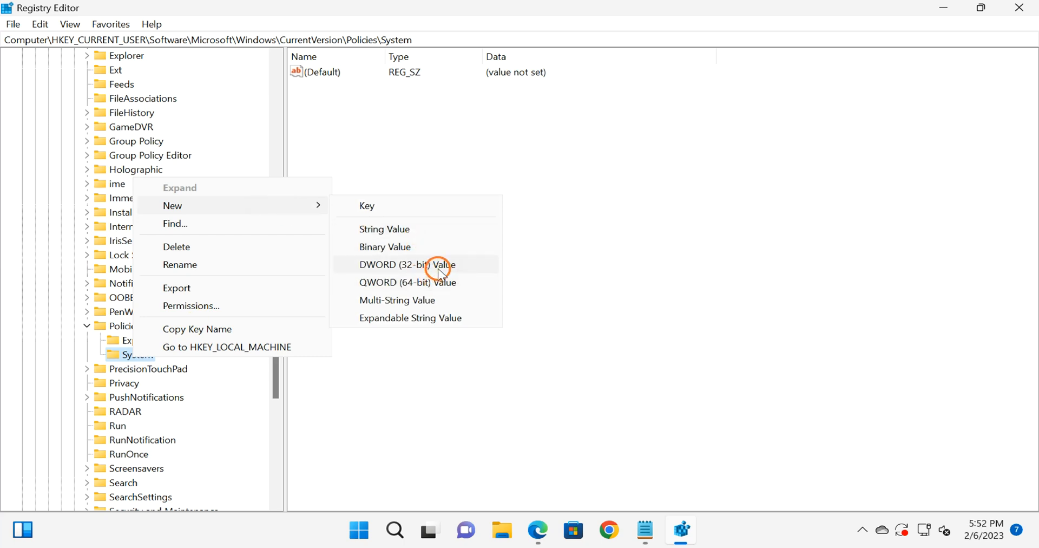
left_click(407, 264)
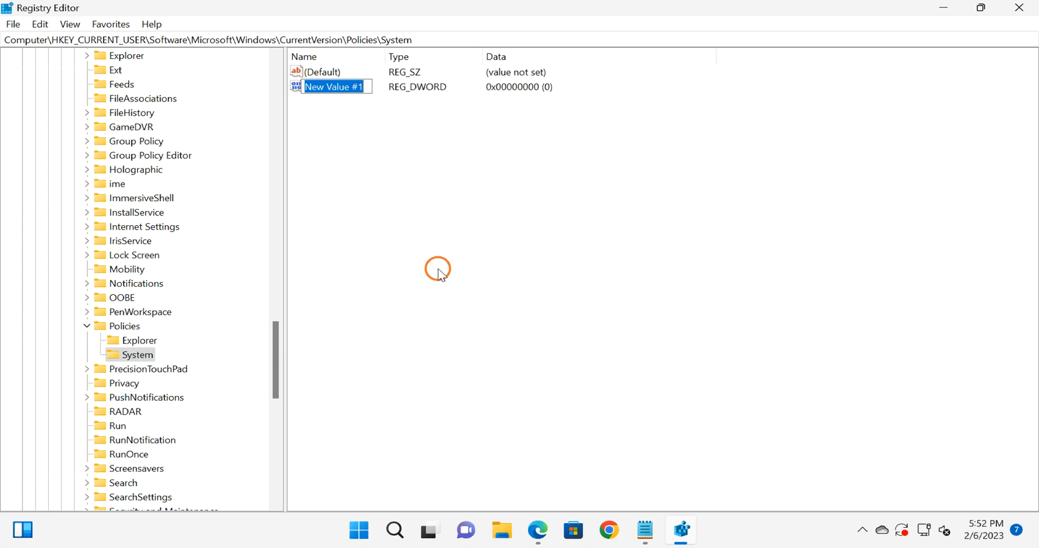
type("DisableRegistryTool")
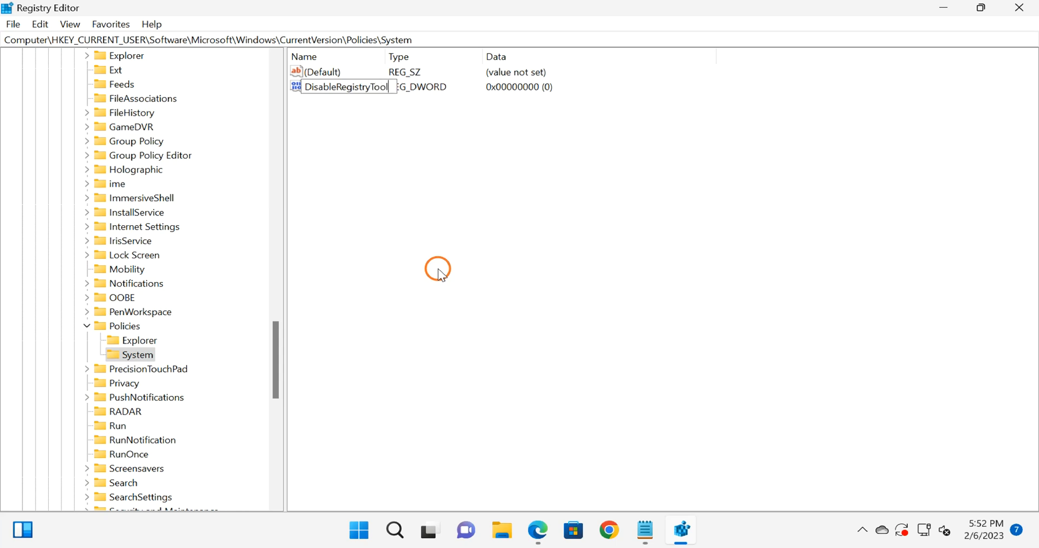
type("s")
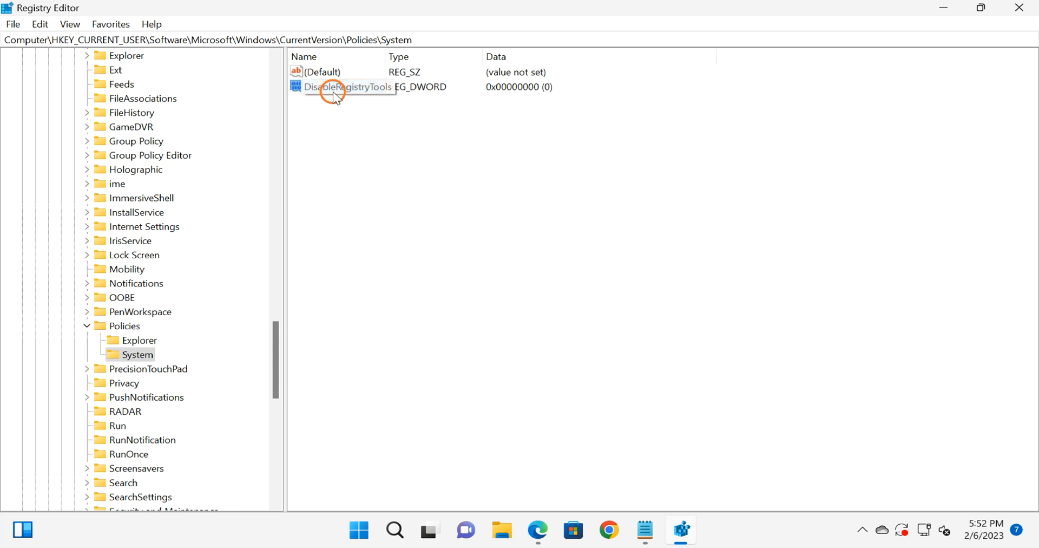
left_click(350, 86)
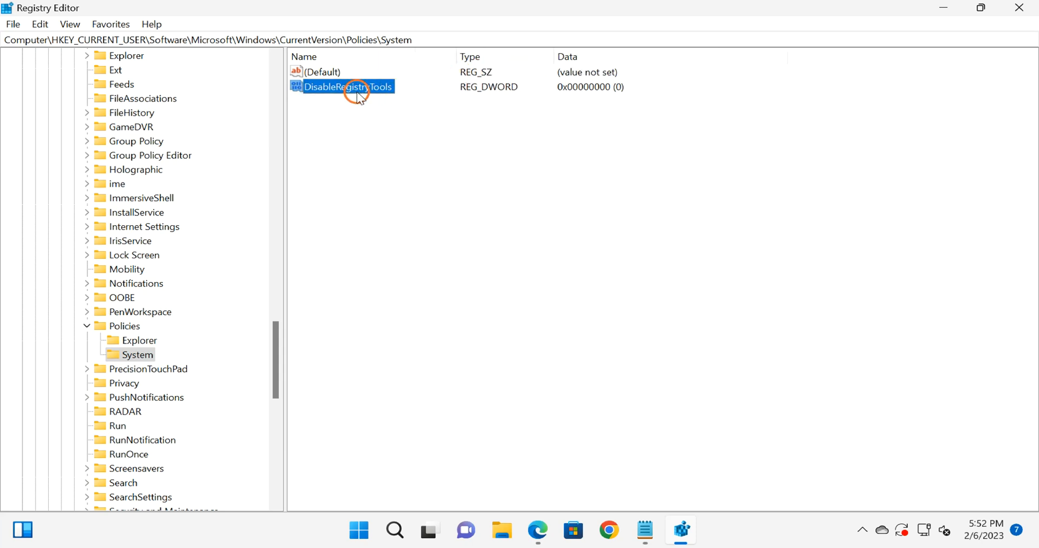
- Change the DisableRegistryTools value data from 0 to 1
double_click(341, 87)
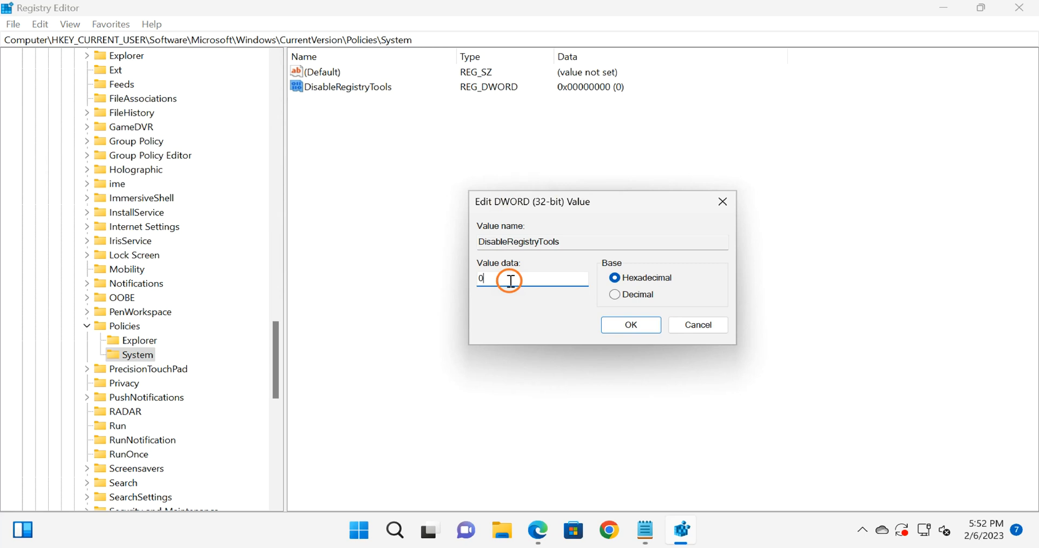
type("1")
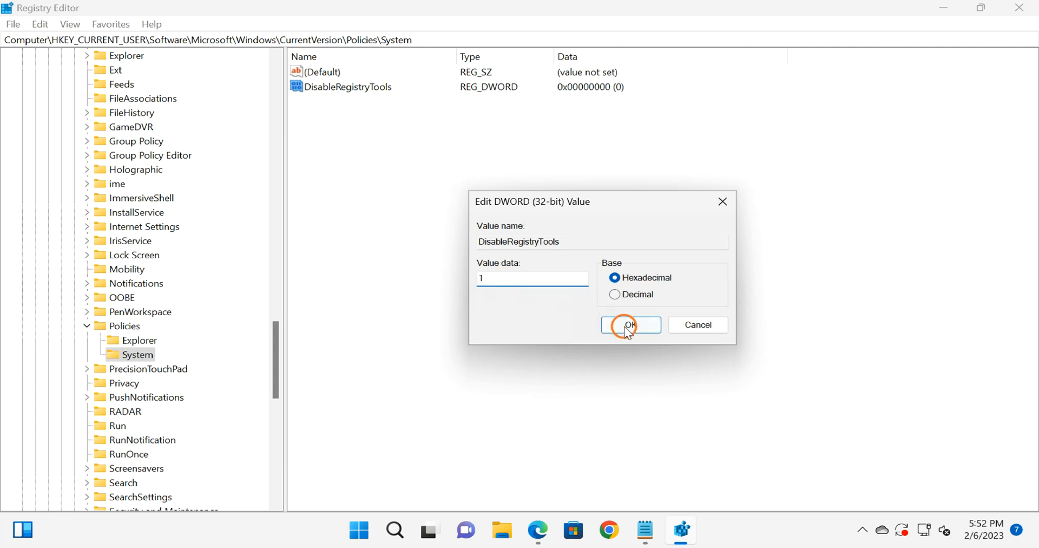
left_click(629, 325)
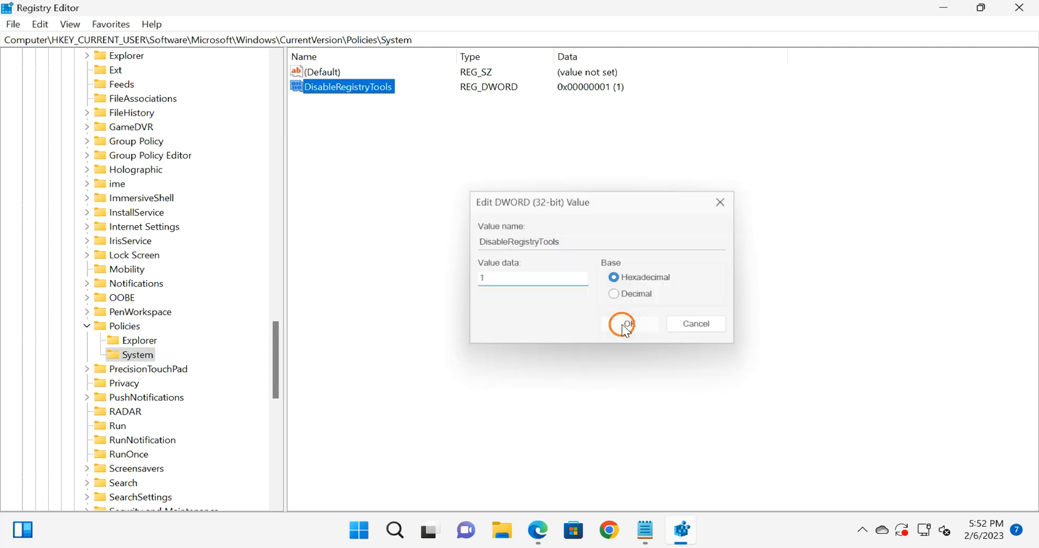
left_click(629, 324)
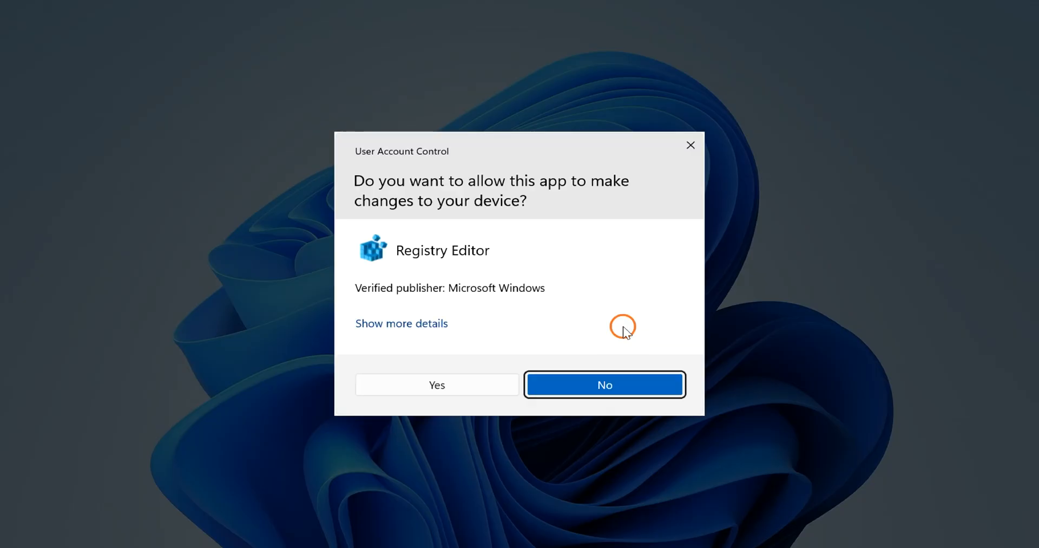
- Relaunch Registry Editor, acknowledge the 'disabled by your administrator' error, and close the window
left_click(437, 384)
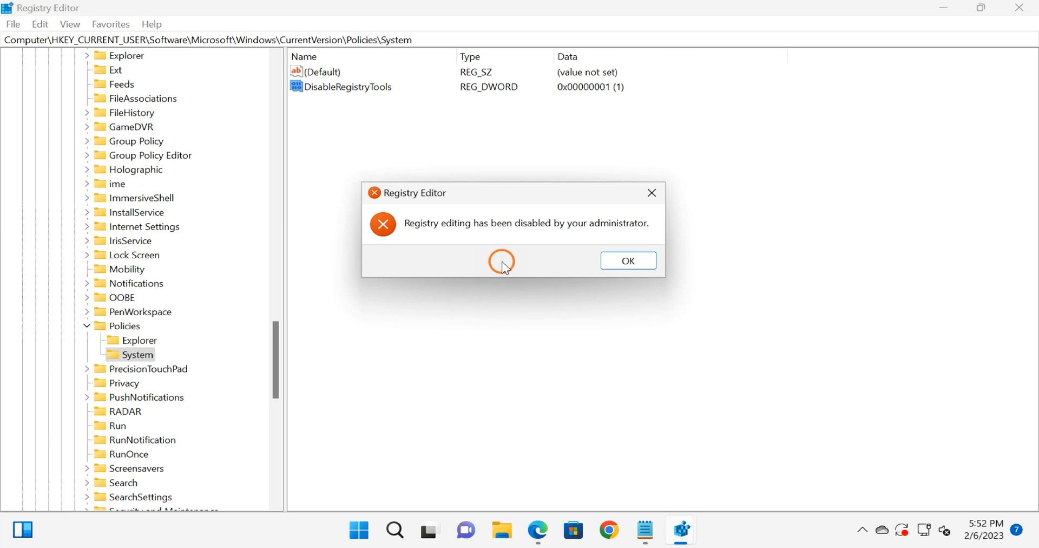
left_click(627, 260)
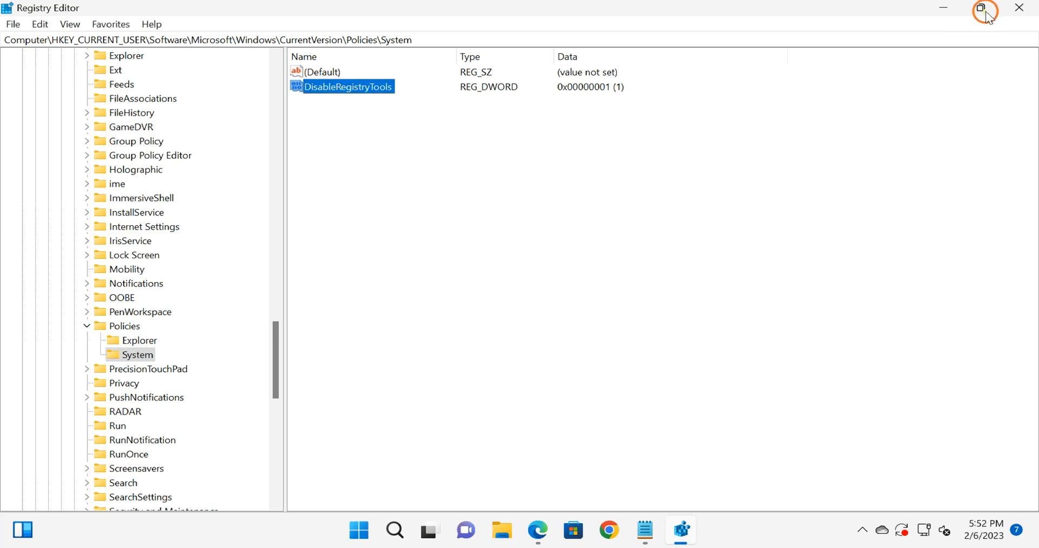
left_click(1019, 8)
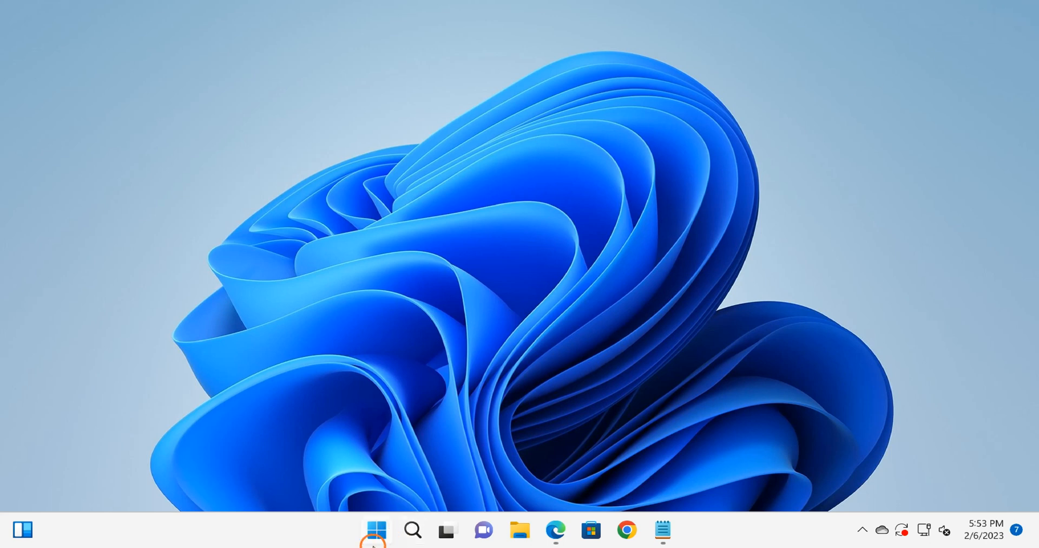
- Search Start for 'group p' and launch the Edit group policy result
left_click(375, 529)
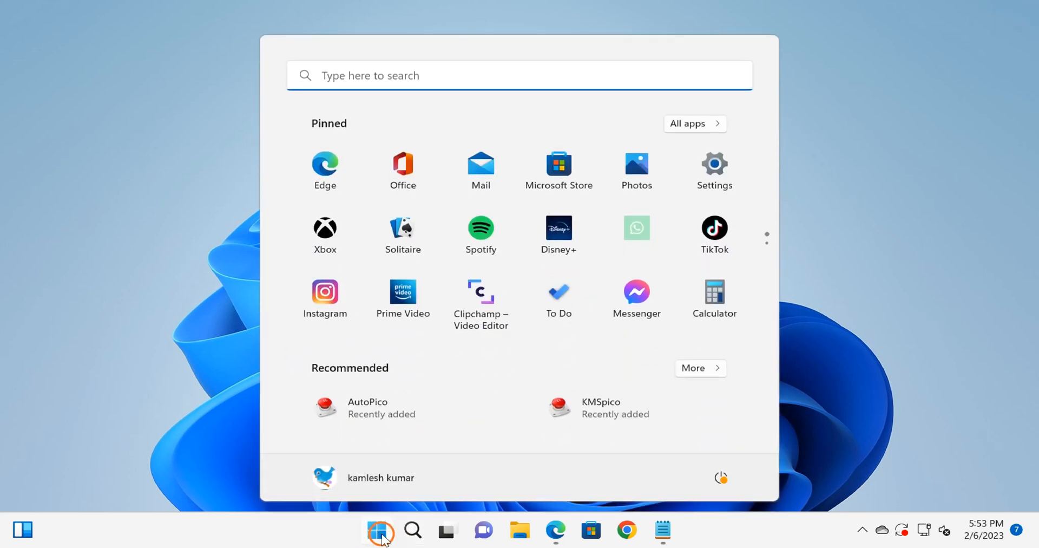
type("group")
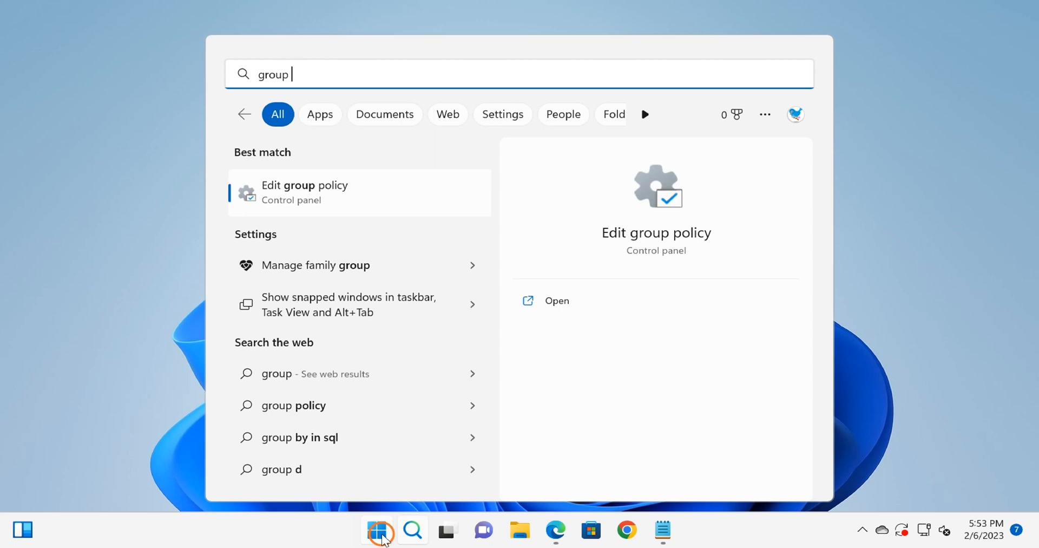
type("pl")
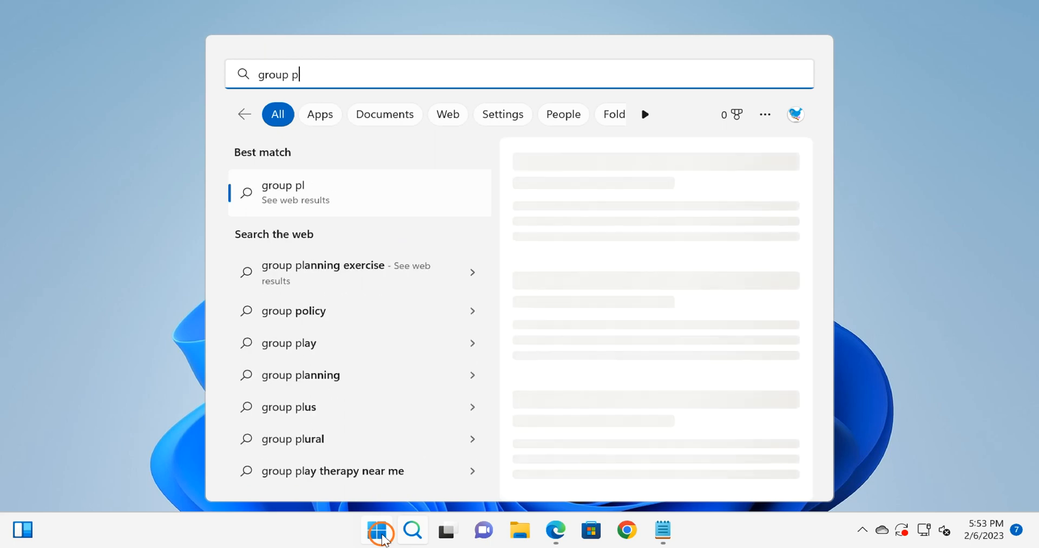
key("Backspace")
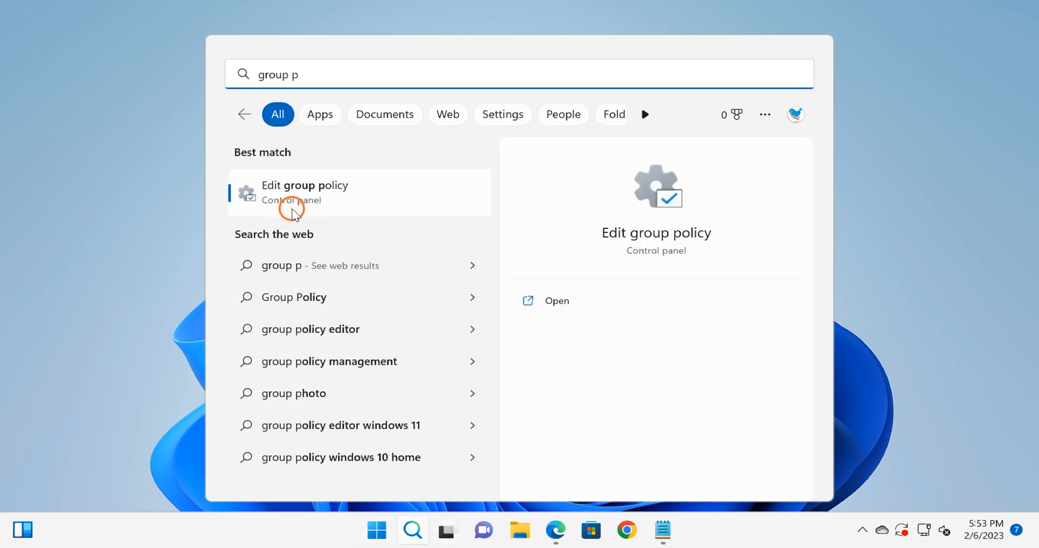
mouse_move(331, 205)
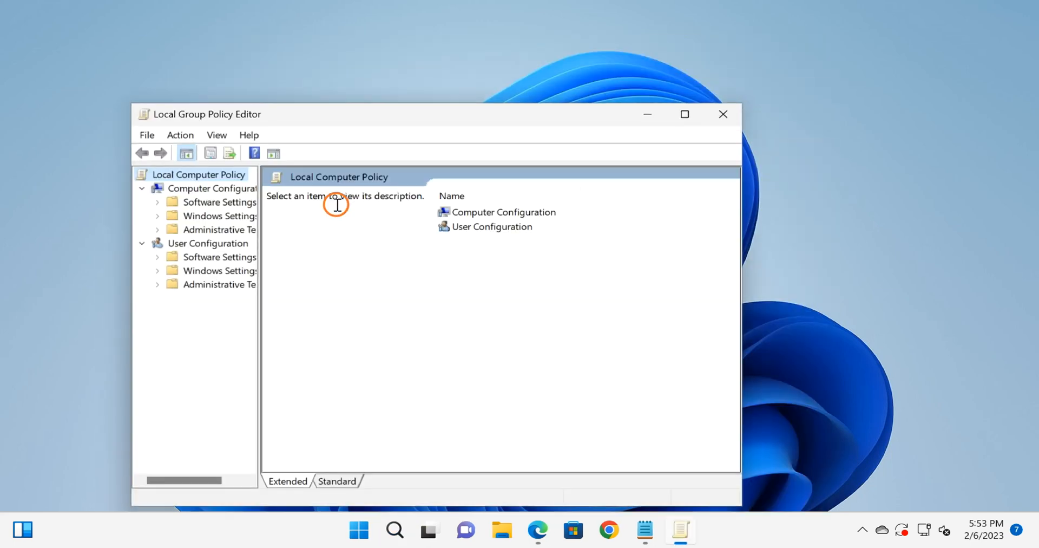
mouse_move(668, 114)
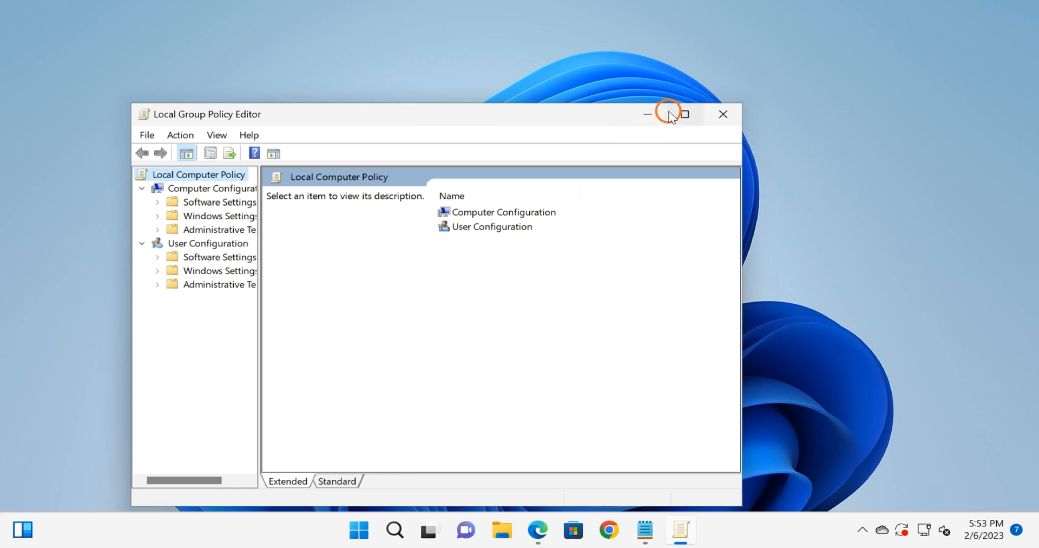
- Maximise the editor and expand User Configuration > Administrative Templates > System to list its policies
left_click(686, 114)
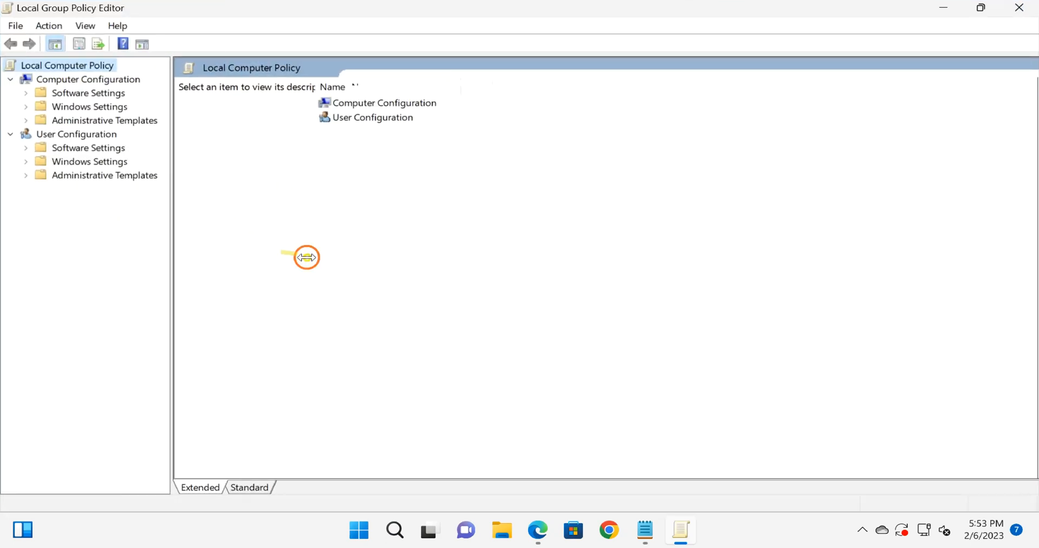
left_click(76, 134)
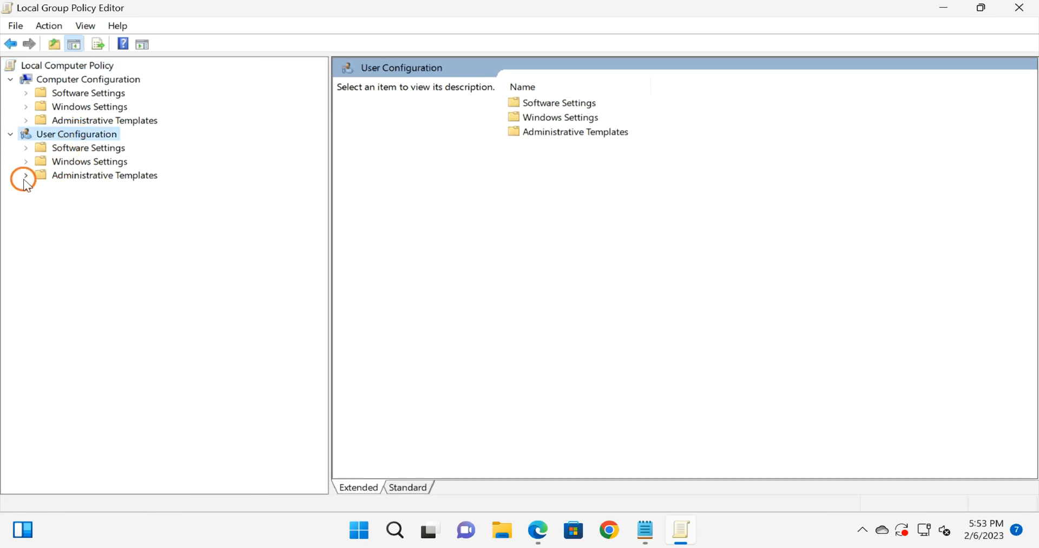
left_click(25, 176)
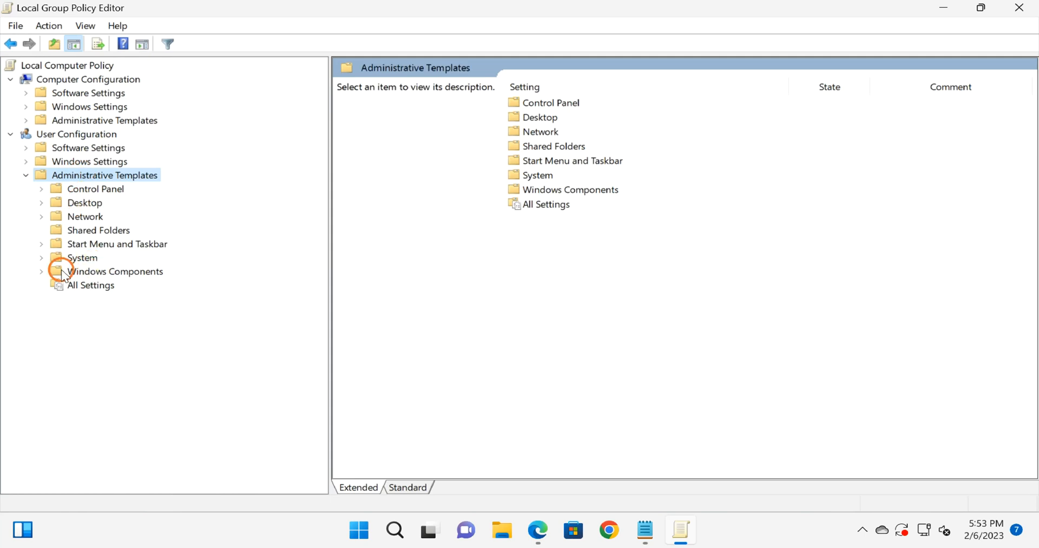
left_click(41, 257)
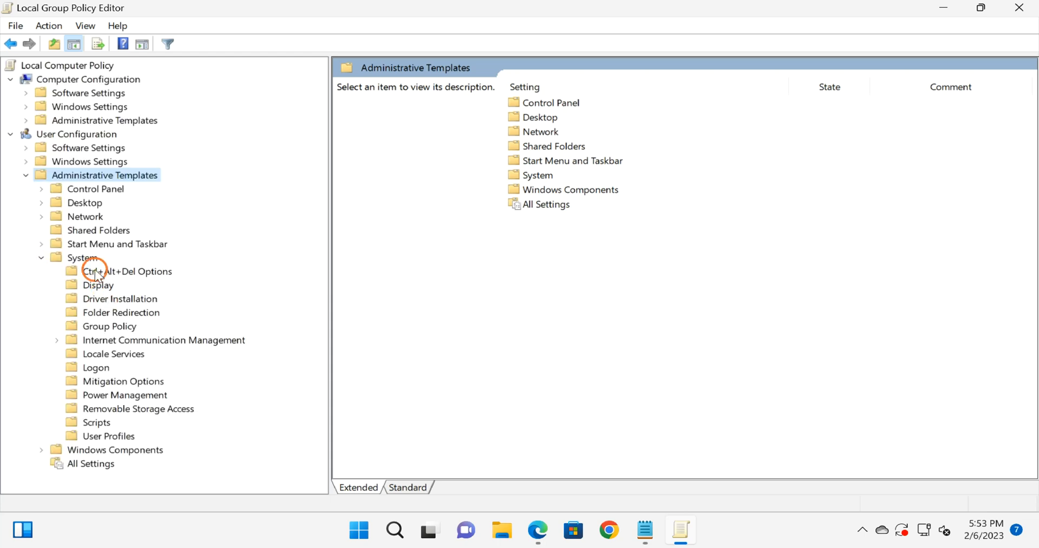
left_click(82, 257)
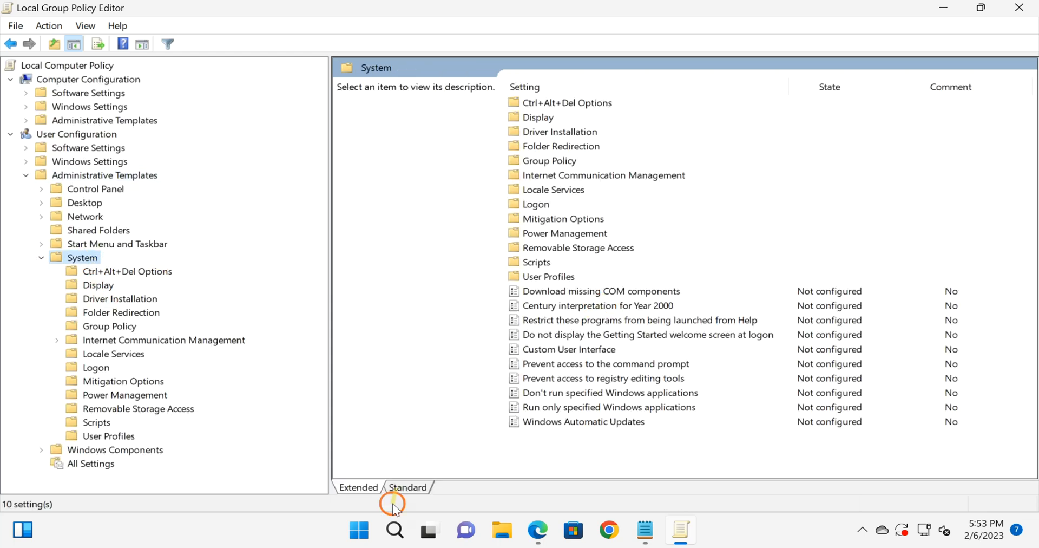
- Switch the settings list to the Standard view and select Prevent access to registry editing tools
left_click(407, 487)
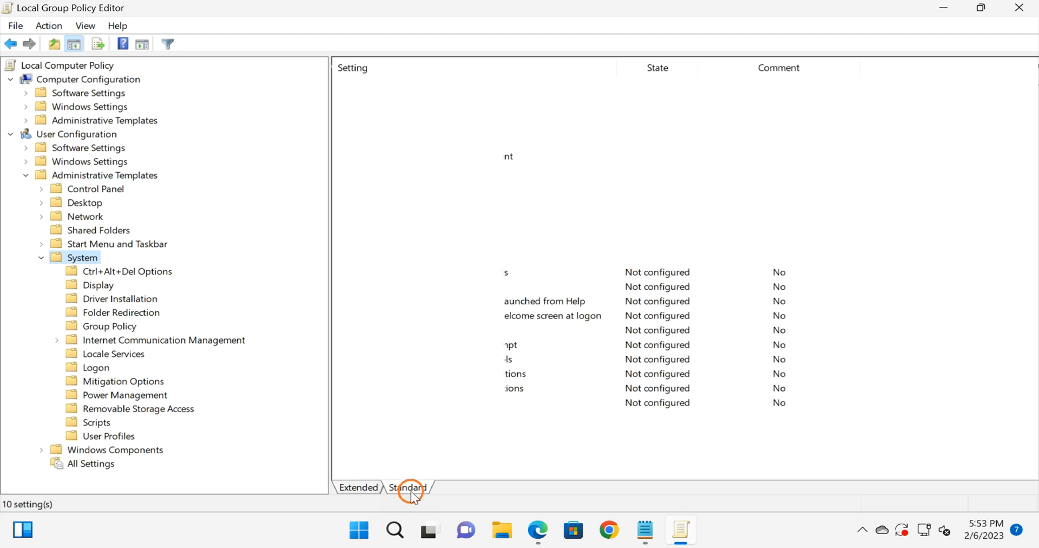
left_click(408, 487)
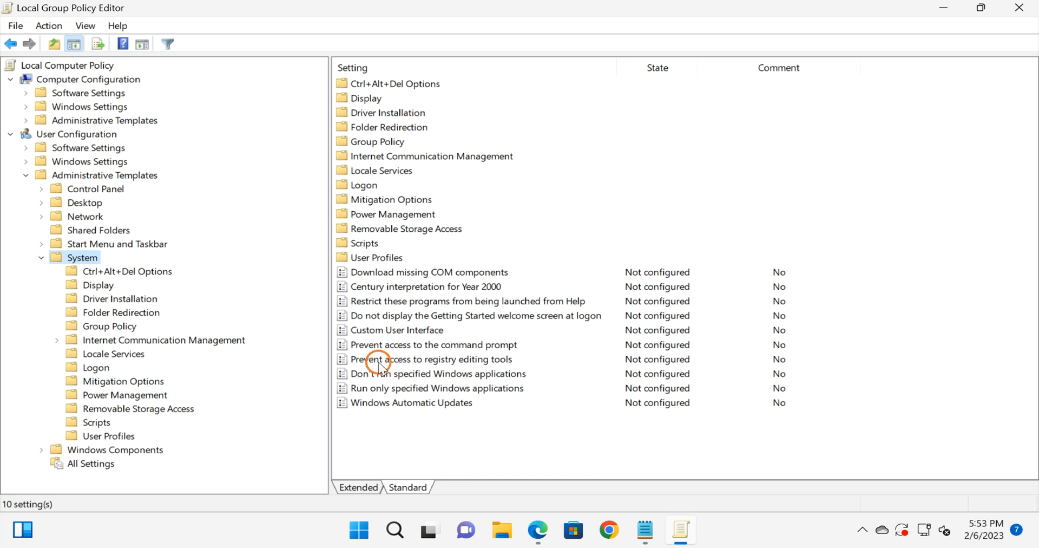
left_click(433, 358)
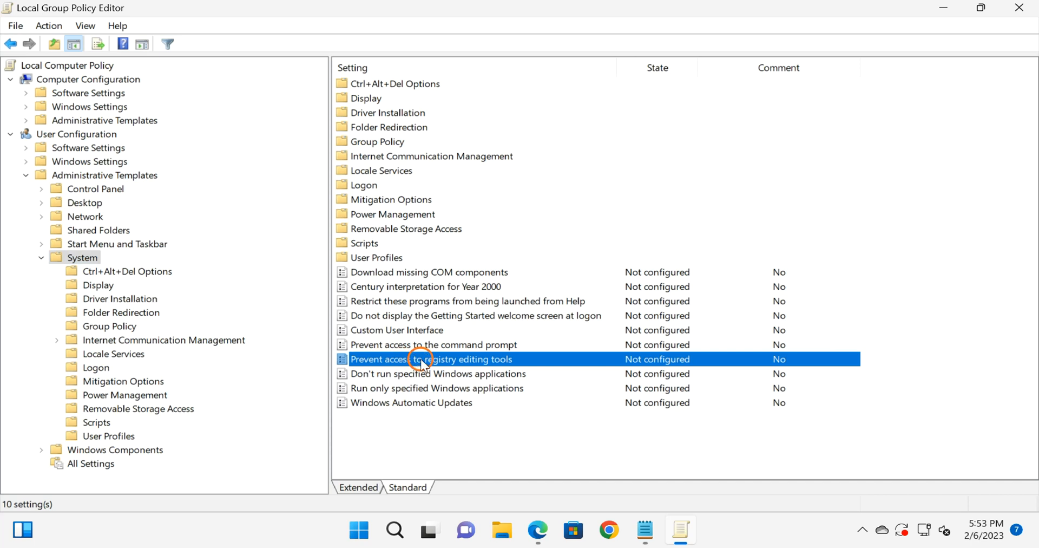
- Close the mistakenly opened command prompt policy dialog and reselect Prevent access to registry editing tools
double_click(427, 358)
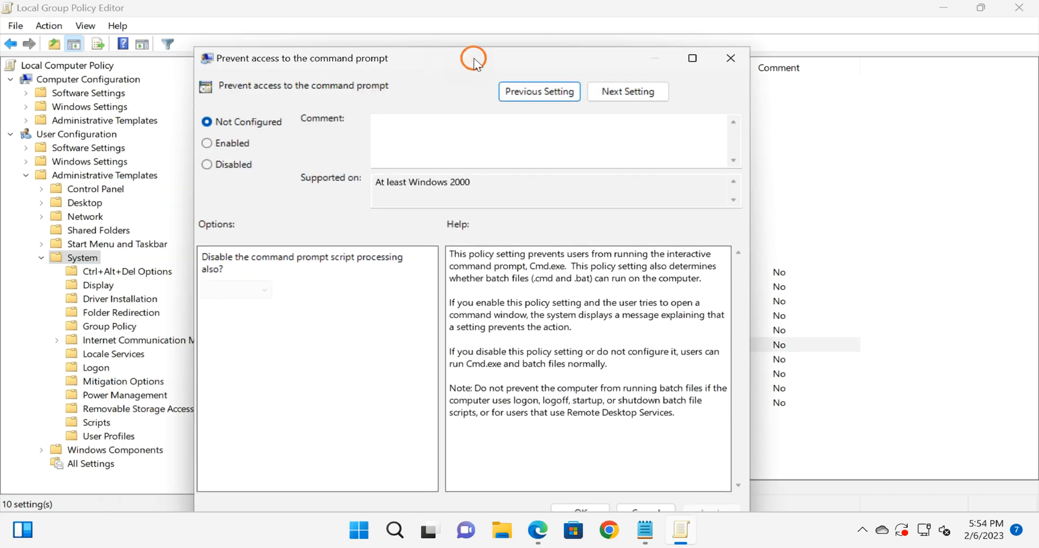
mouse_move(466, 63)
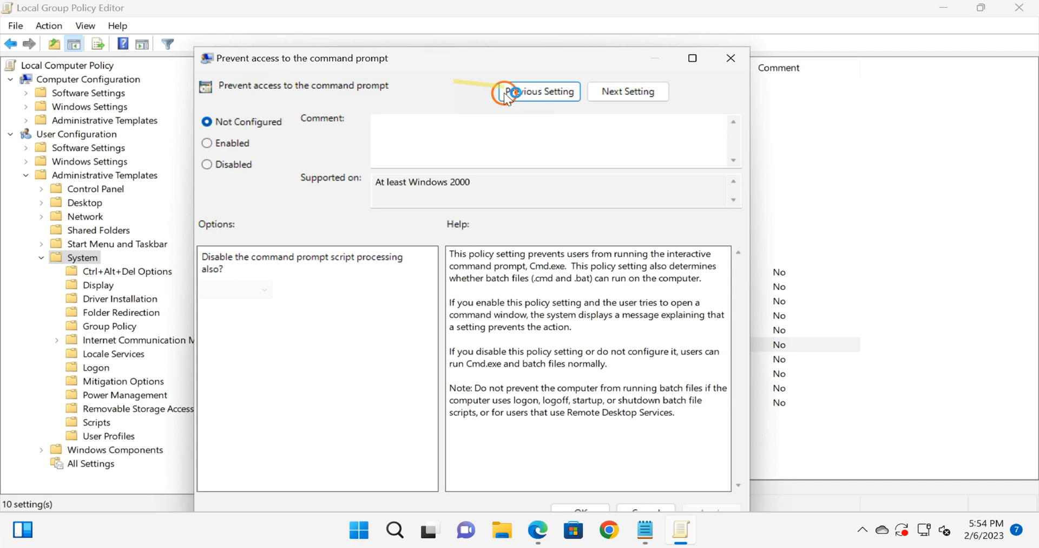
mouse_move(633, 184)
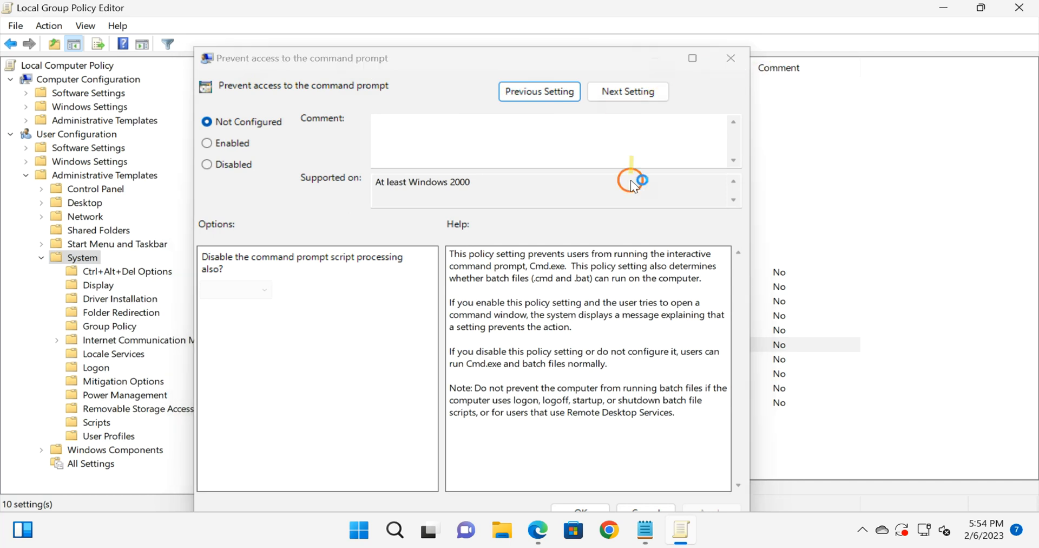
left_click(731, 58)
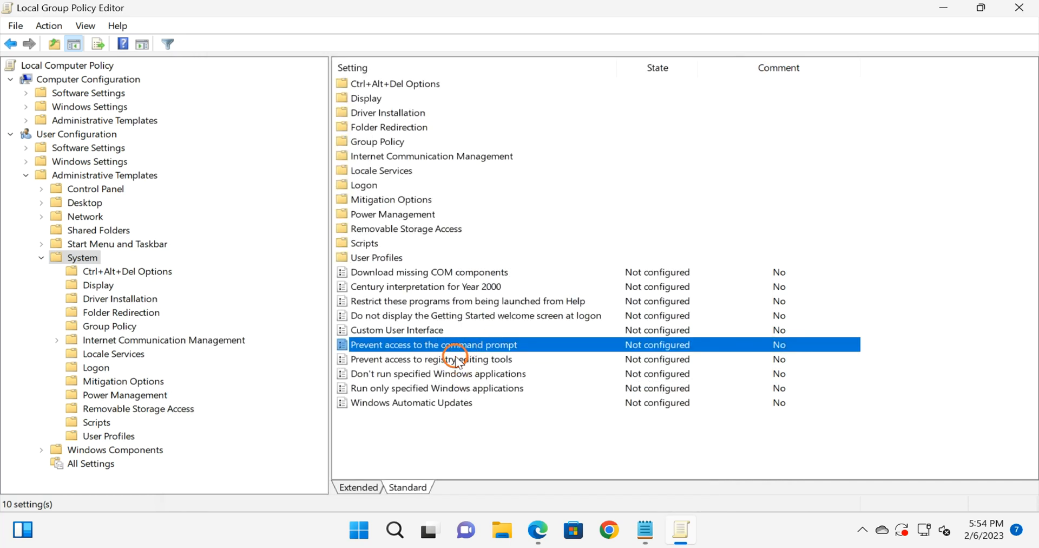
left_click(432, 358)
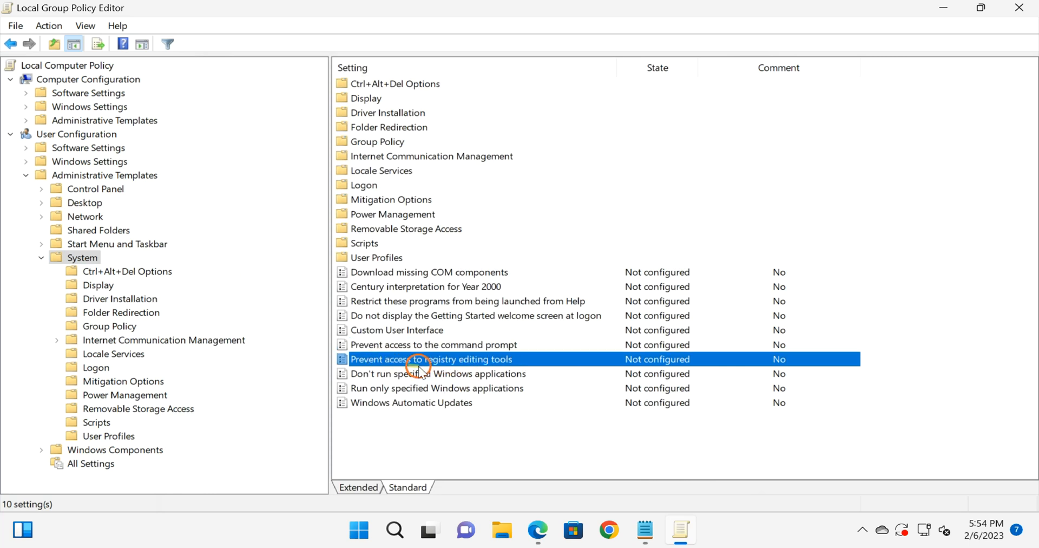
mouse_move(394, 365)
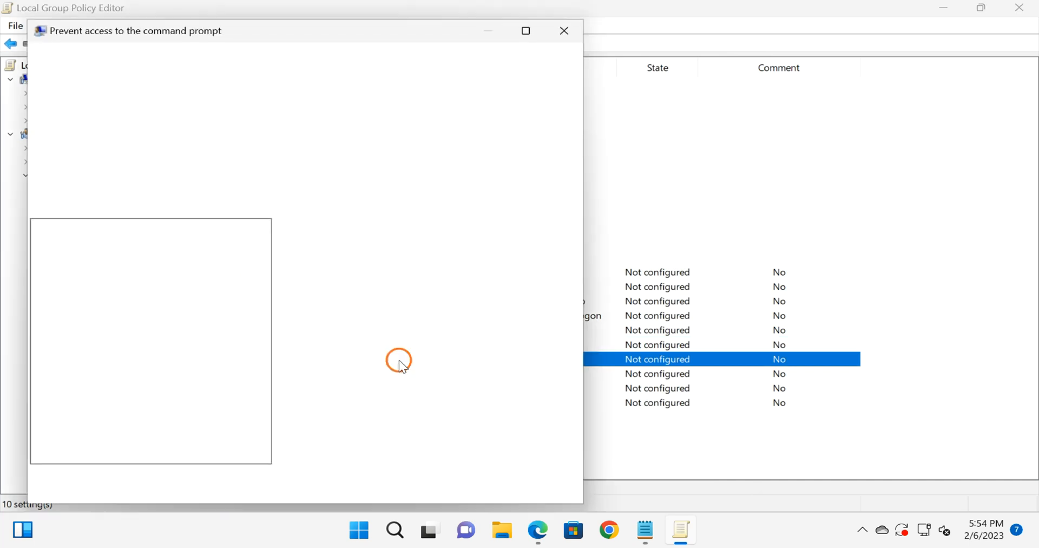
- Set Prevent access to registry editing tools to Enabled and apply it
left_click(473, 63)
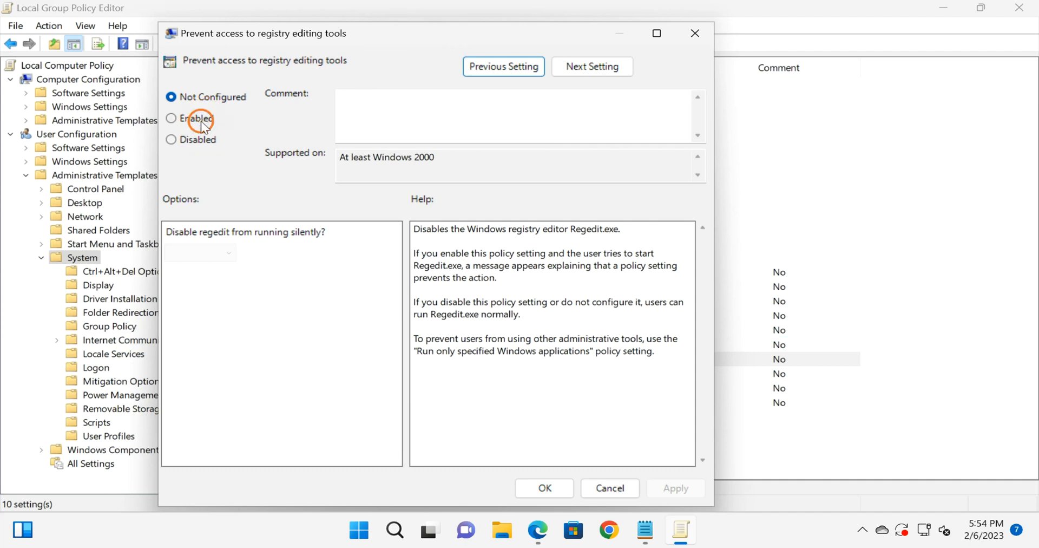
left_click(171, 118)
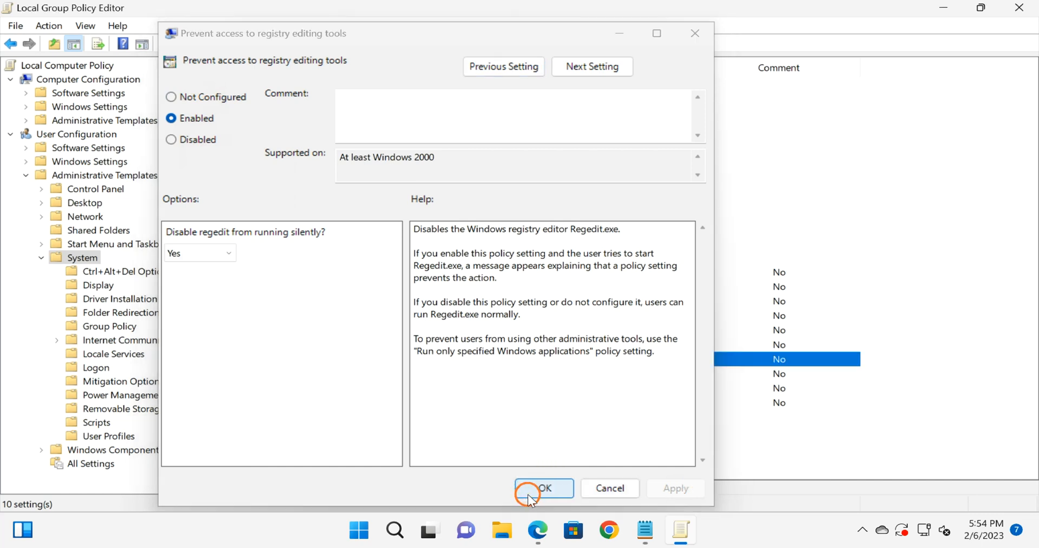
left_click(544, 489)
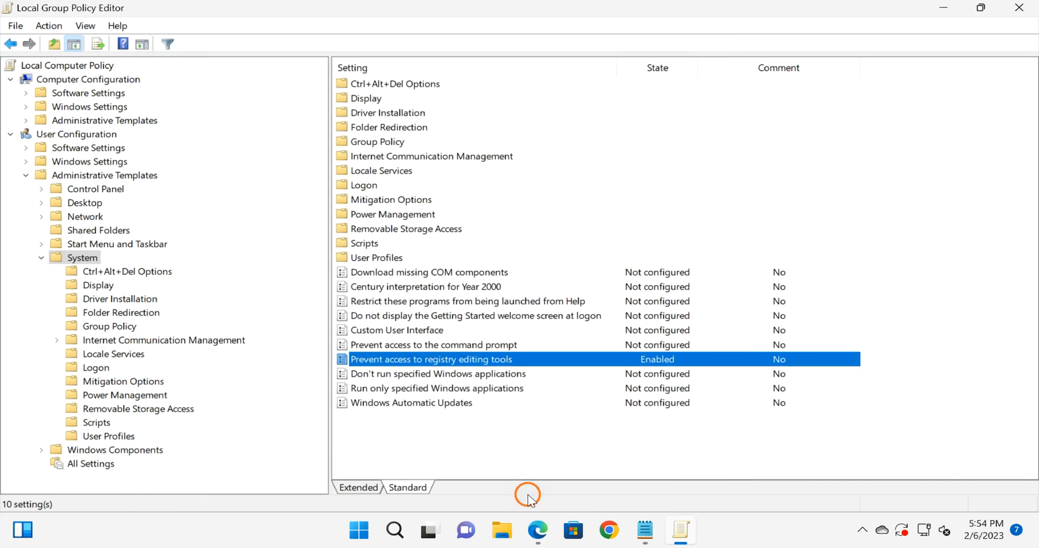